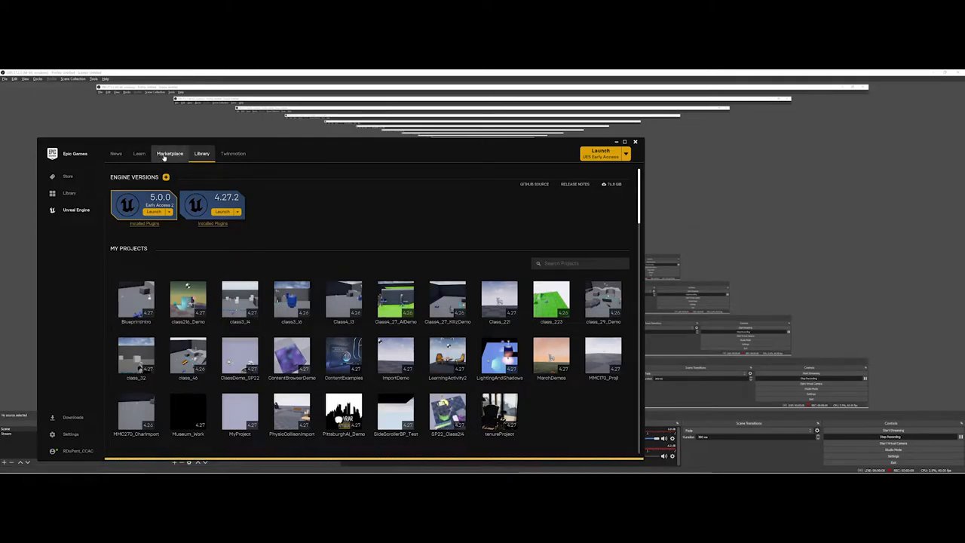
# Switch the Epic Games Launcher to the Unreal Engine Marketplace home page
pyautogui.click(169, 154)
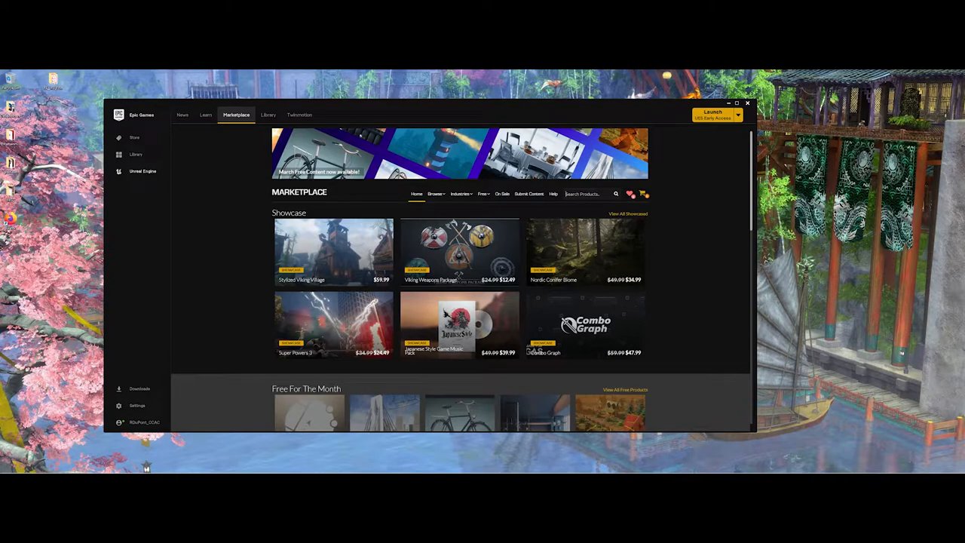
# Search the Marketplace for 'Content Examples' to find the owned free pack
pyautogui.write('Content Examples')
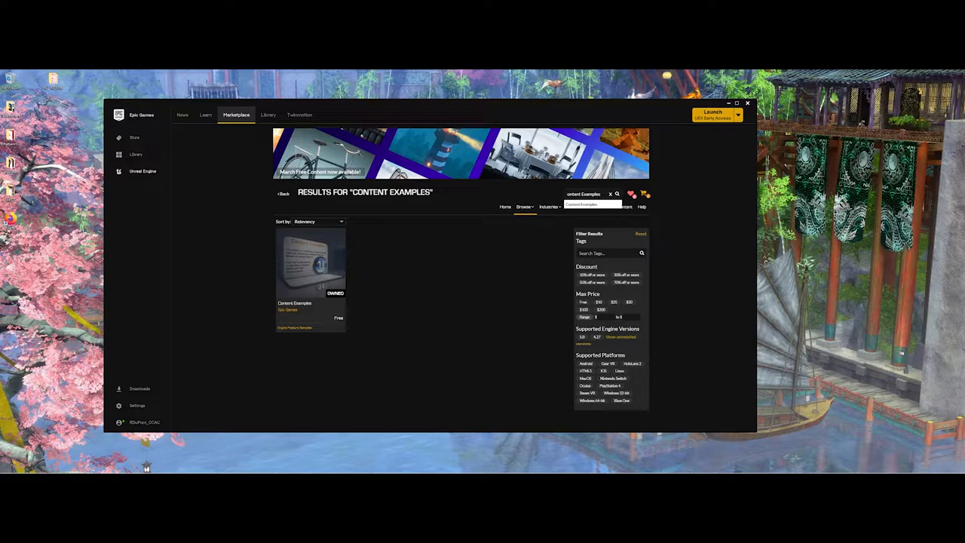
pyautogui.moveTo(336, 316)
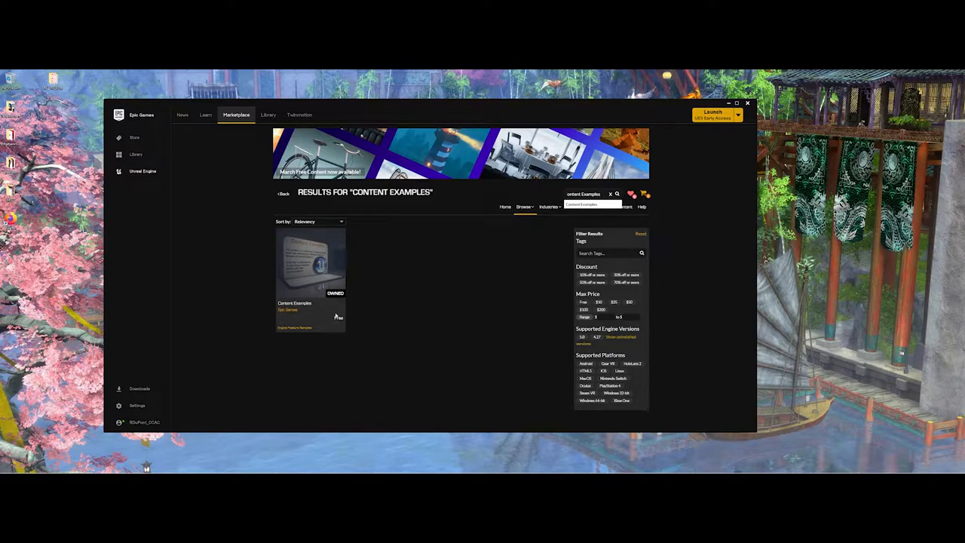
pyautogui.moveTo(334, 316)
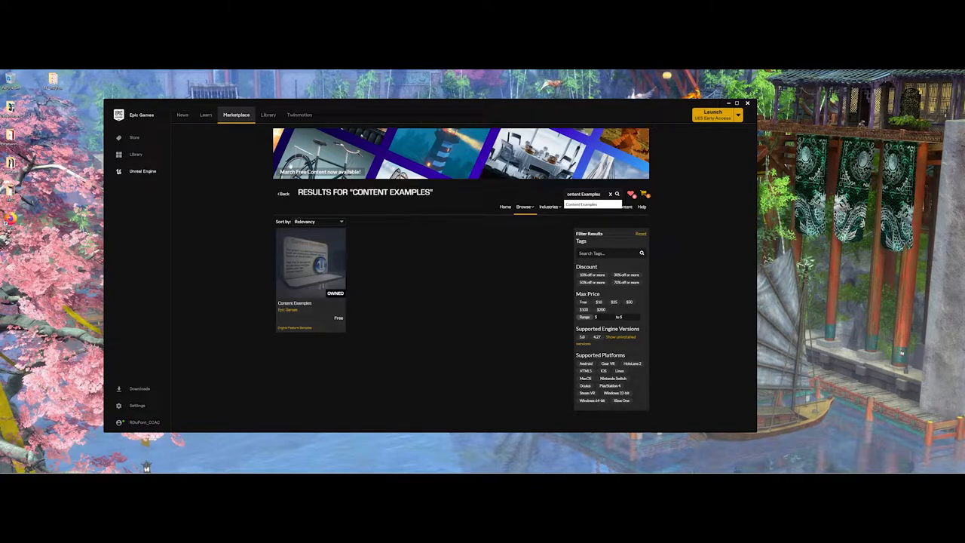
# In the Library, filter the Vault with 'Content' to show only Content Examples
pyautogui.click(268, 114)
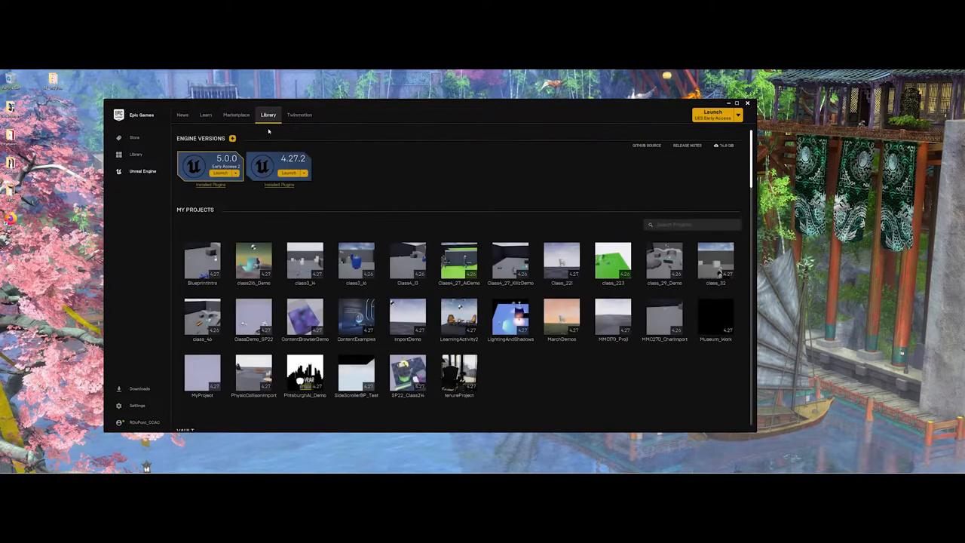
pyautogui.scroll(-3)
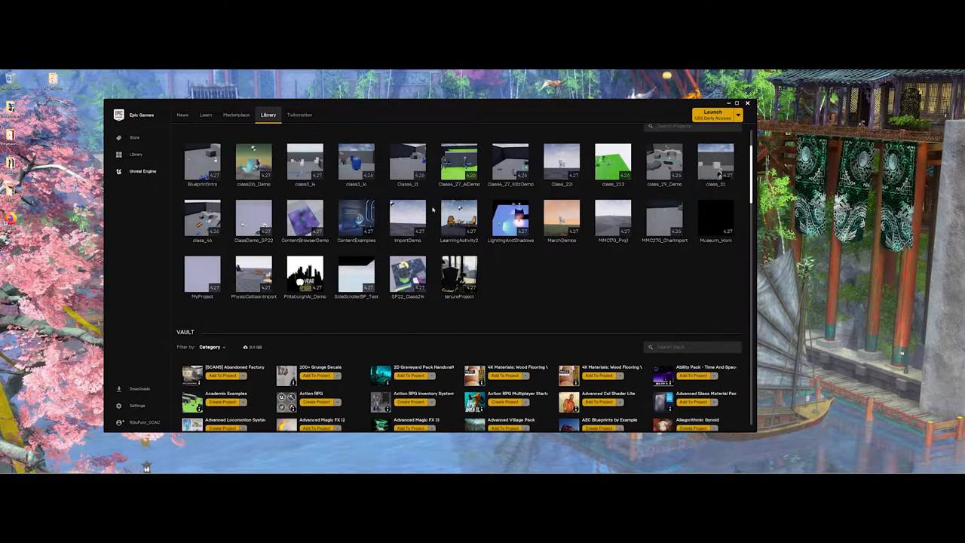
pyautogui.scroll(-3)
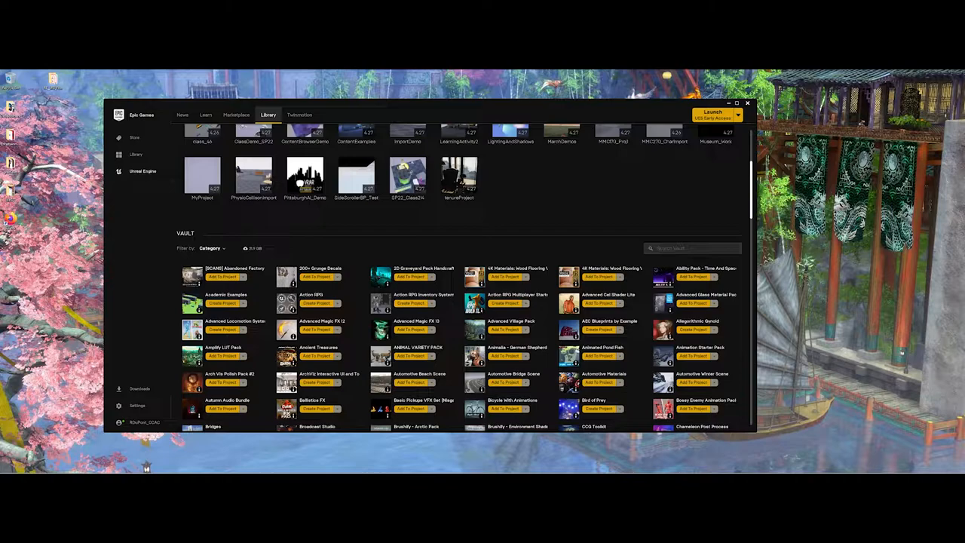
pyautogui.write('Content')
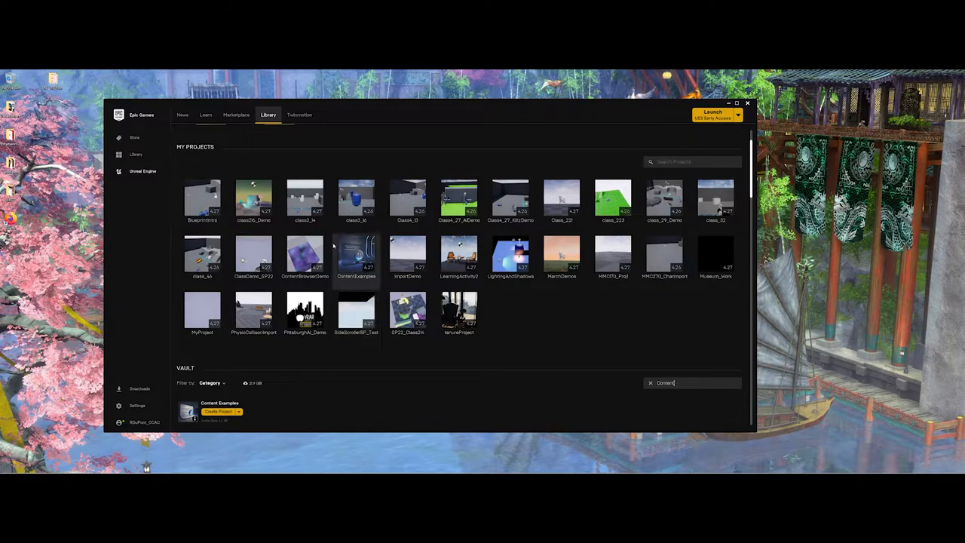
pyautogui.moveTo(356, 256)
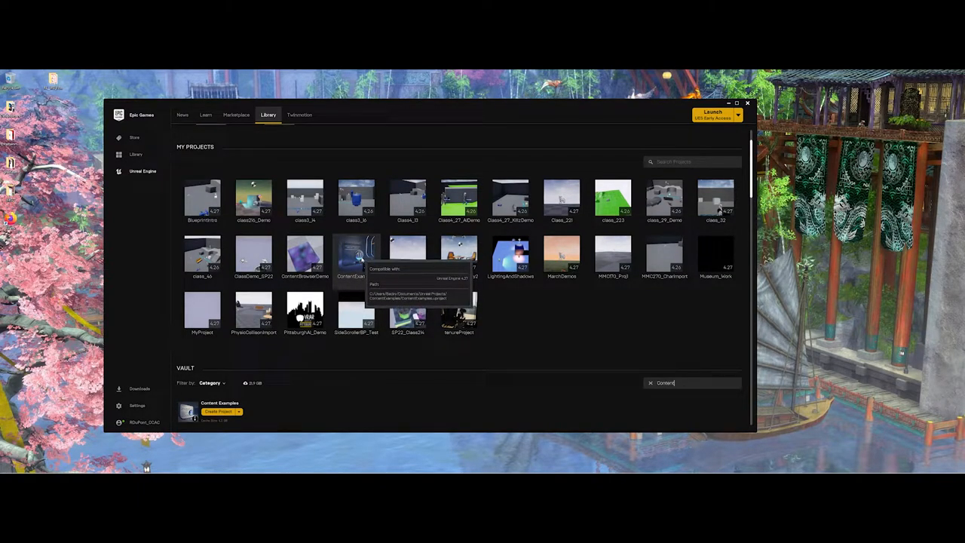
# Open the ContentExamples project from My Projects in Unreal Engine 4.27
pyautogui.click(356, 256)
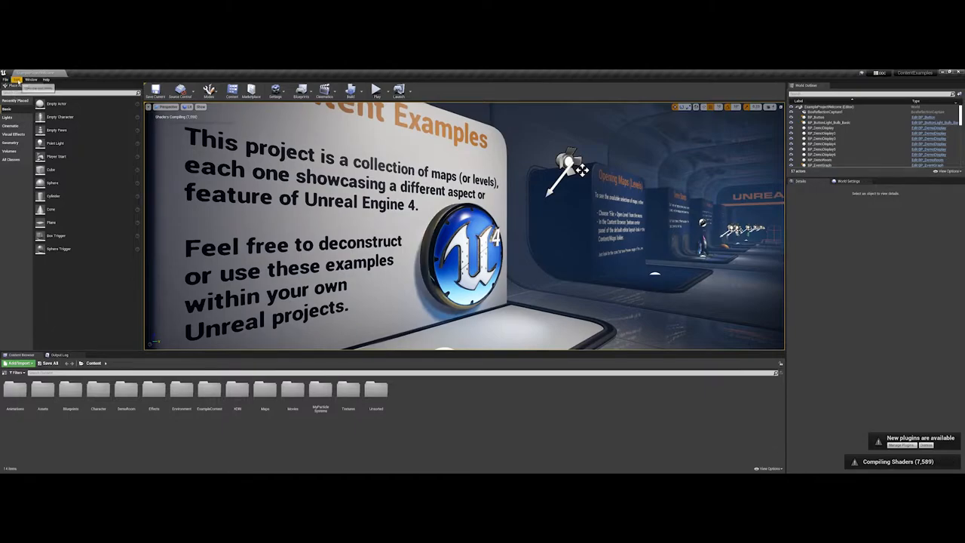
pyautogui.click(13, 78)
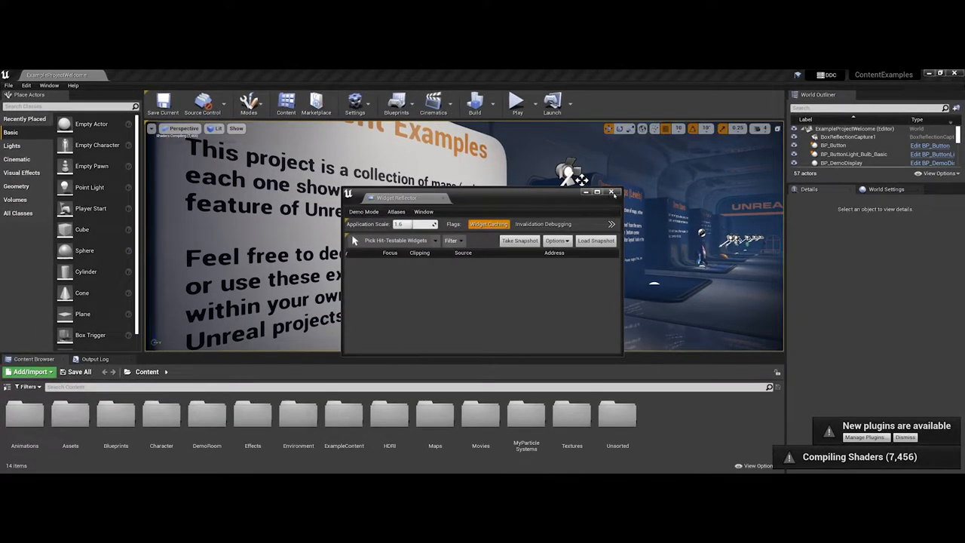
pyautogui.click(612, 193)
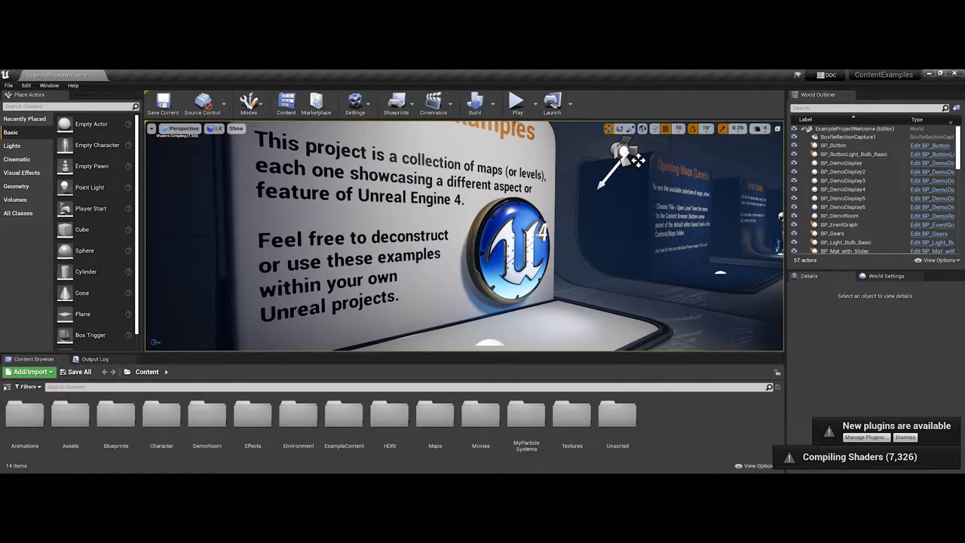
pyautogui.click(517, 104)
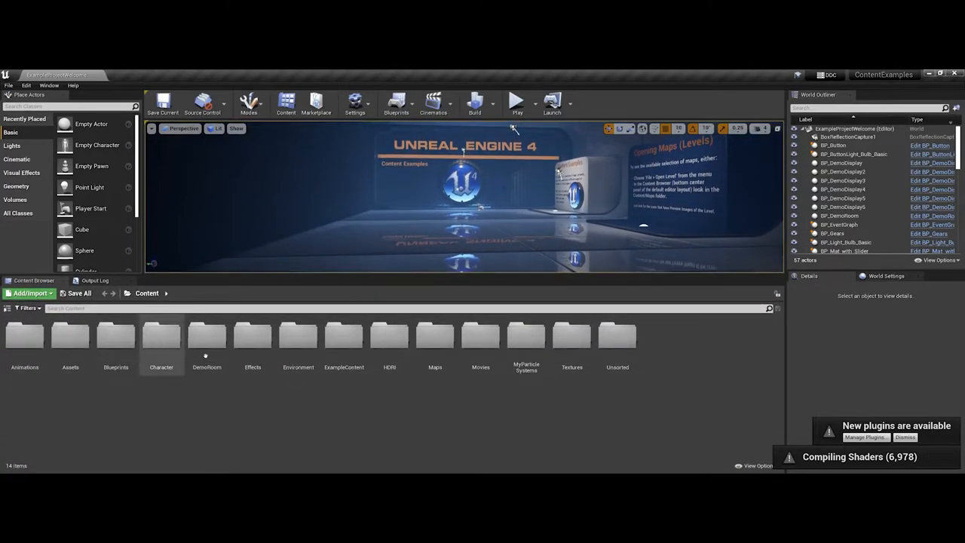
pyautogui.moveTo(116, 339)
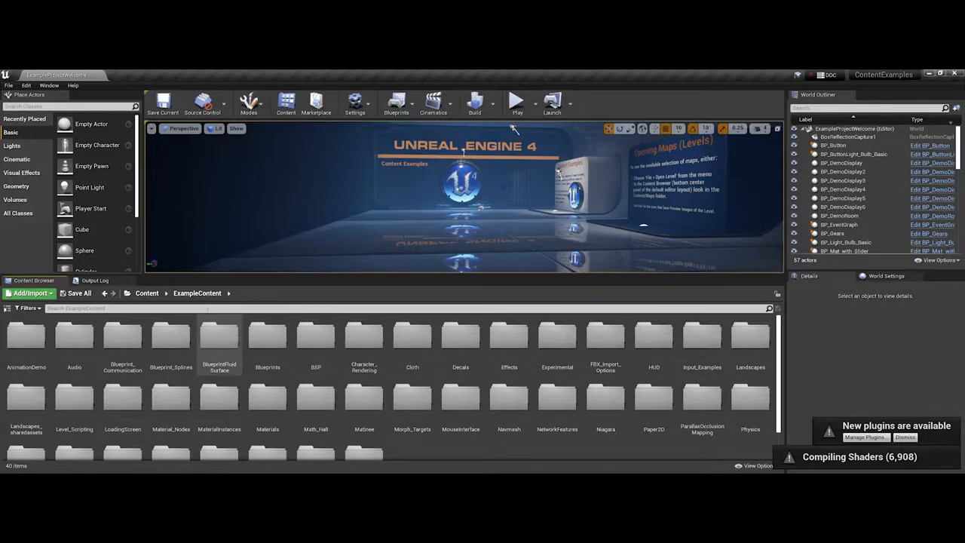
pyautogui.moveTo(122, 337)
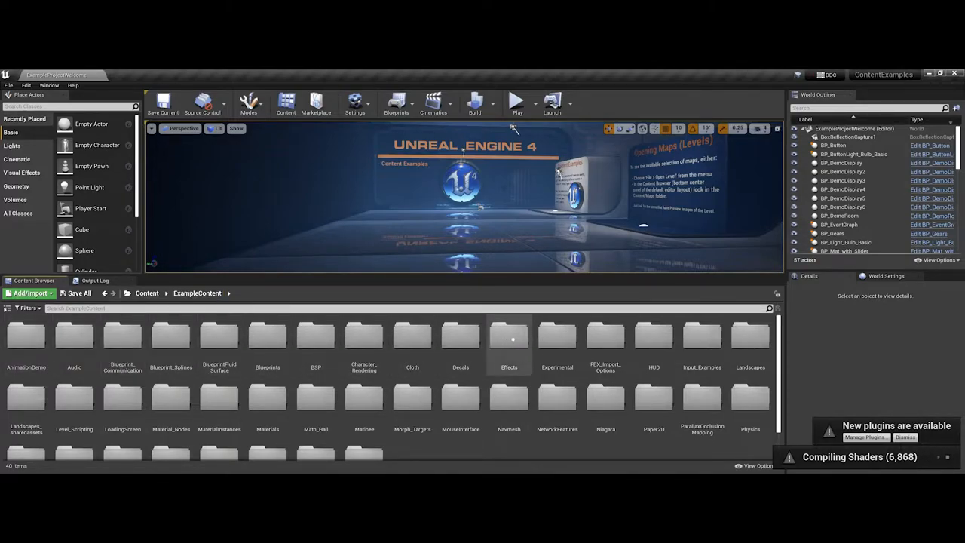
pyautogui.moveTo(750, 396)
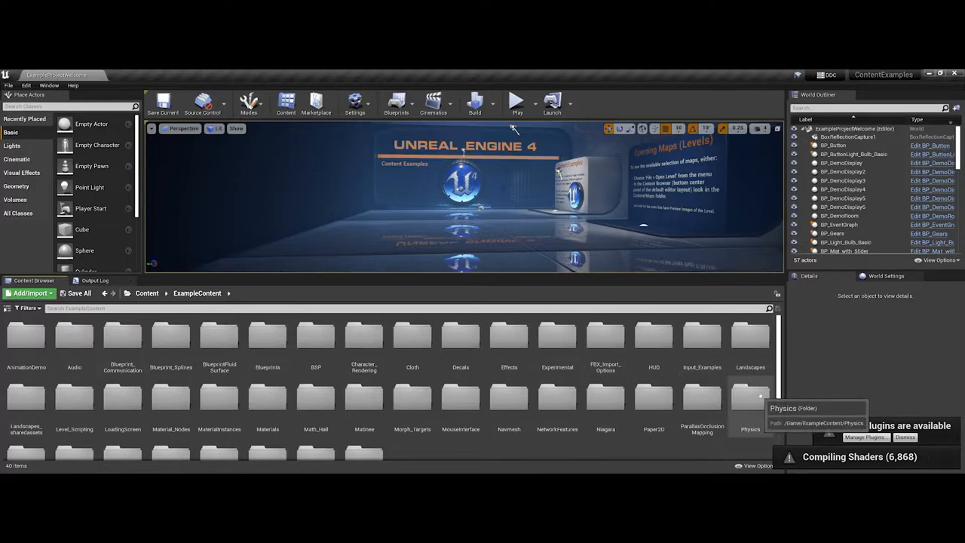
pyautogui.moveTo(605, 400)
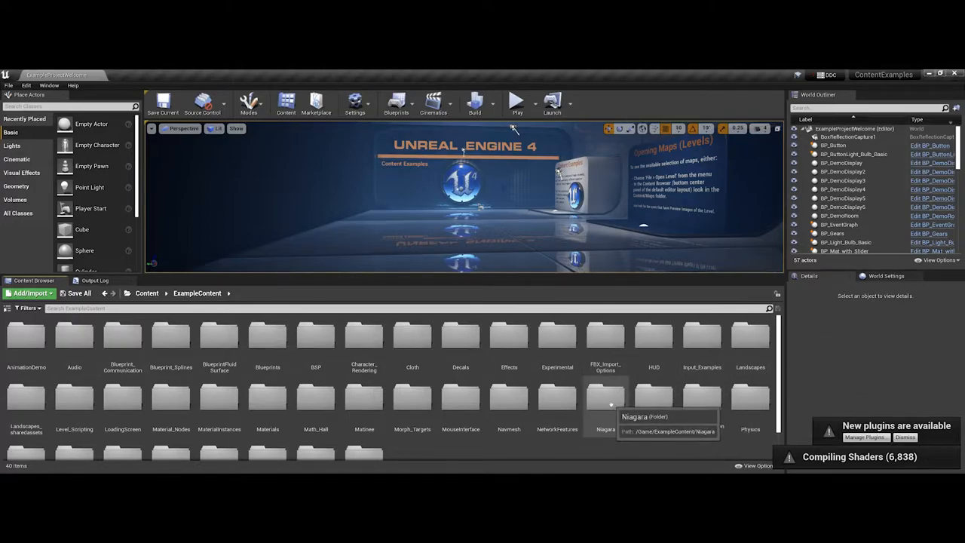
pyautogui.moveTo(218, 399)
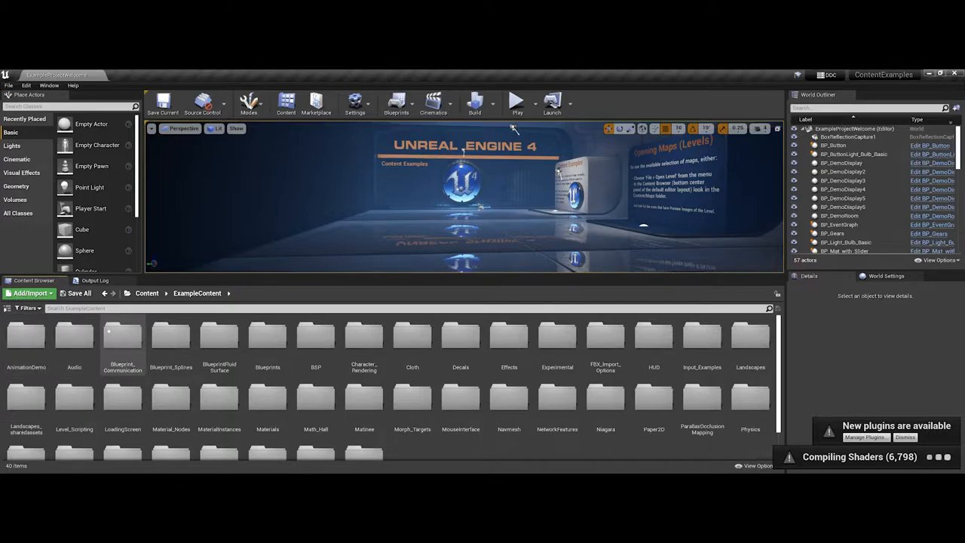
# Browse into Blueprint_Communication and its Blueprints subfolder, then return to ExampleContent
pyautogui.doubleClick(122, 337)
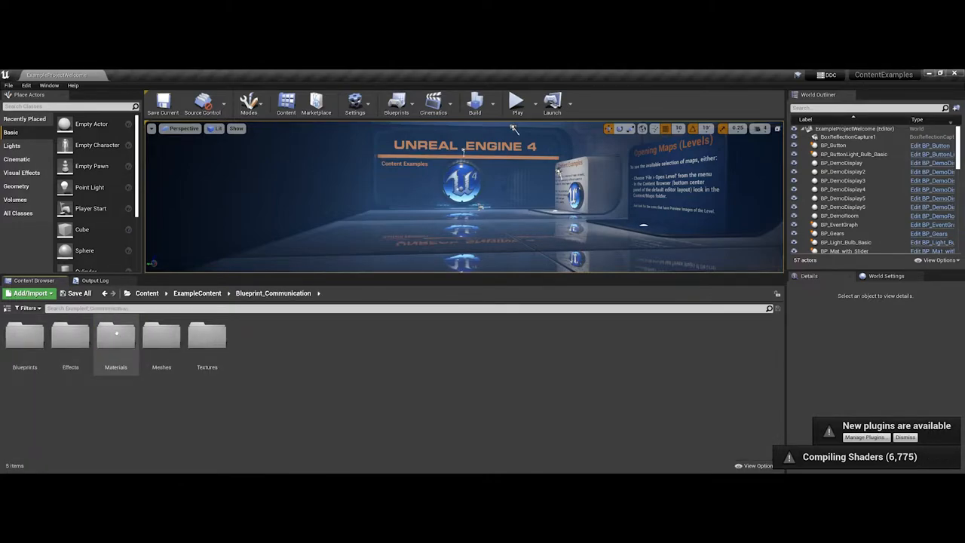
pyautogui.moveTo(24, 343)
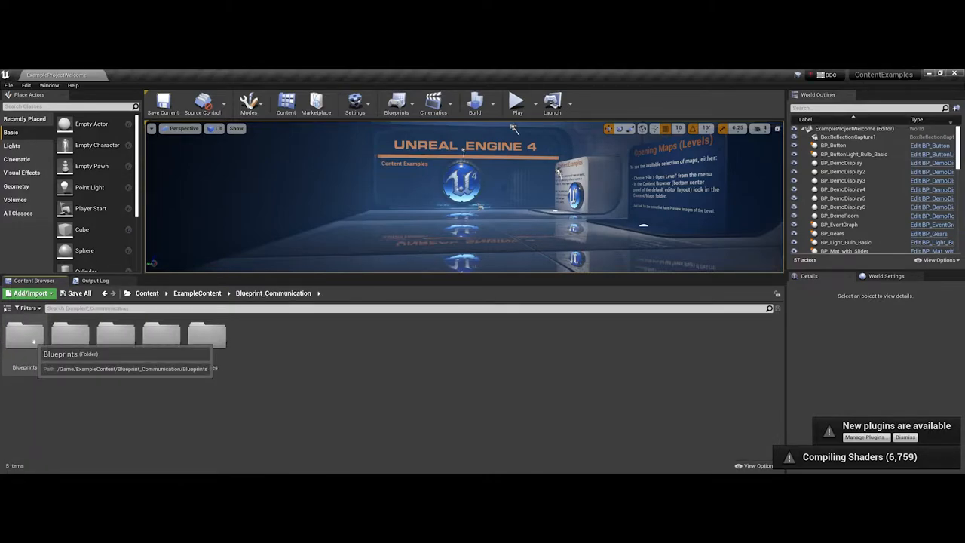
pyautogui.doubleClick(24, 333)
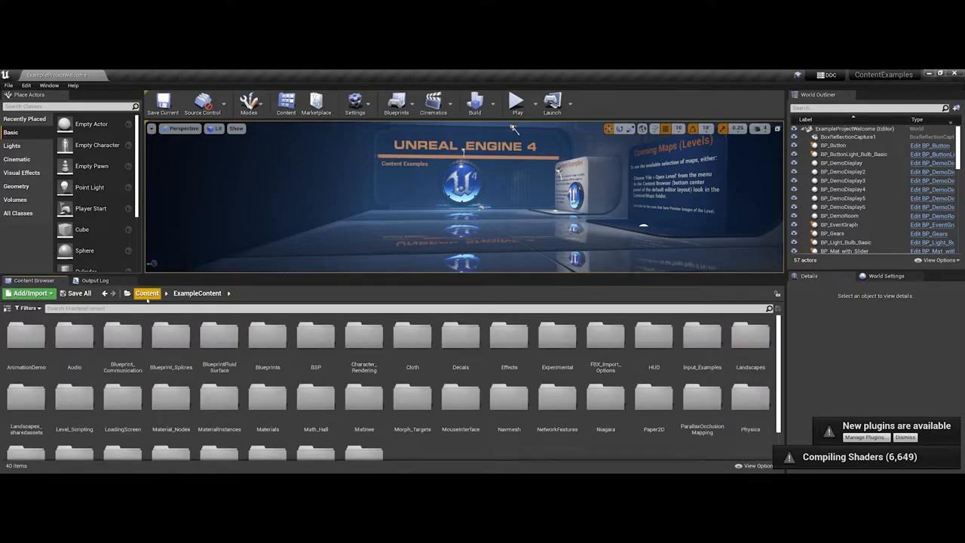
# Go up to Content and open the Maps folder with its 97 levels
pyautogui.click(146, 293)
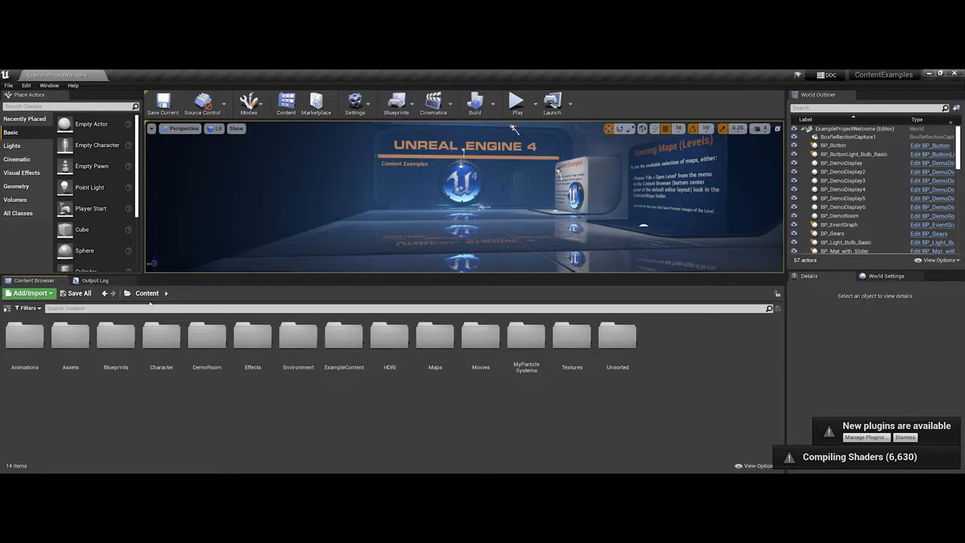
pyautogui.moveTo(434, 339)
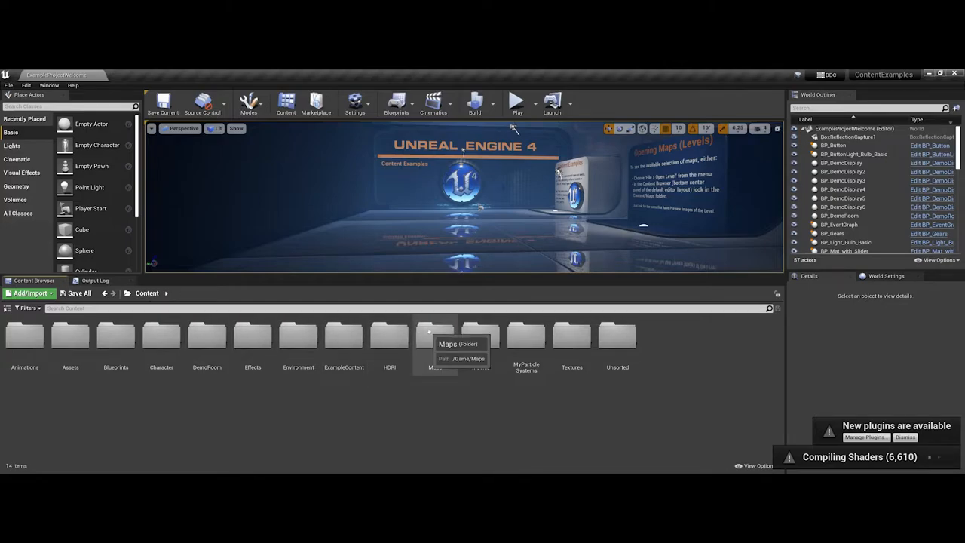
pyautogui.doubleClick(435, 341)
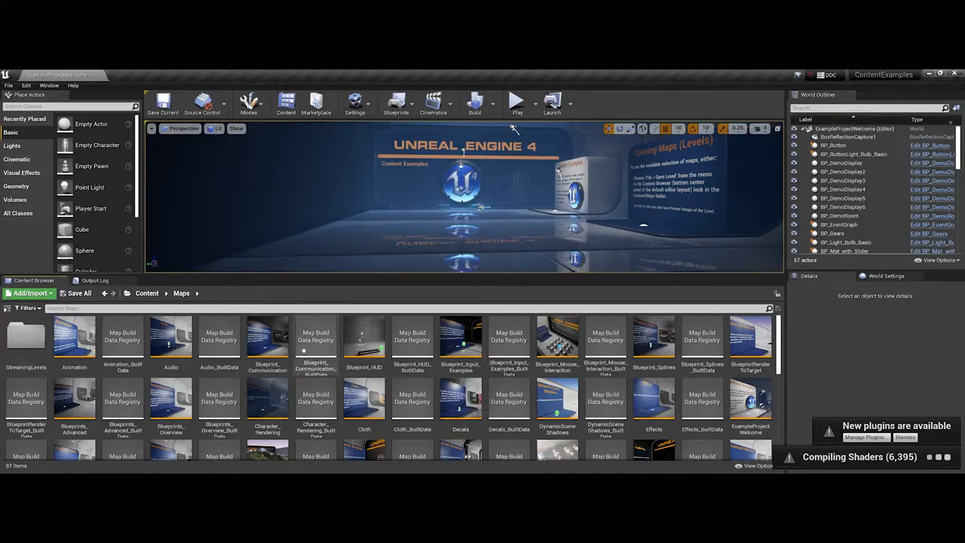
pyautogui.moveTo(460, 336)
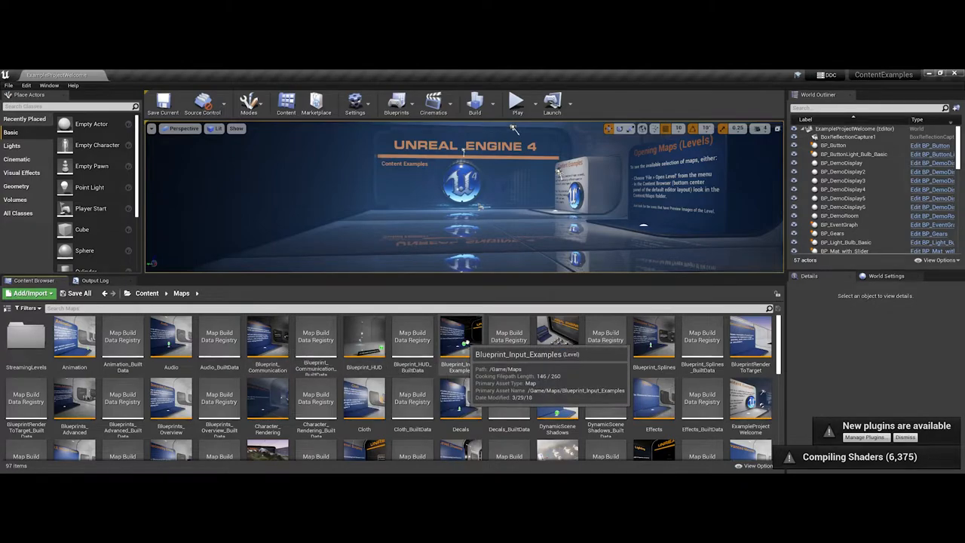
# Open the Blueprint_Mouse_Interaction map and play it in the editor
pyautogui.doubleClick(556, 338)
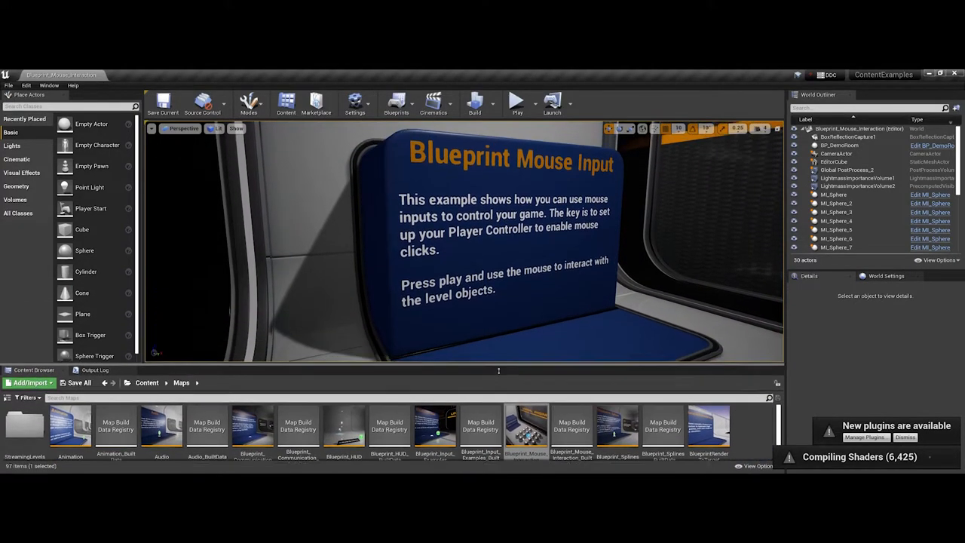
pyautogui.click(514, 102)
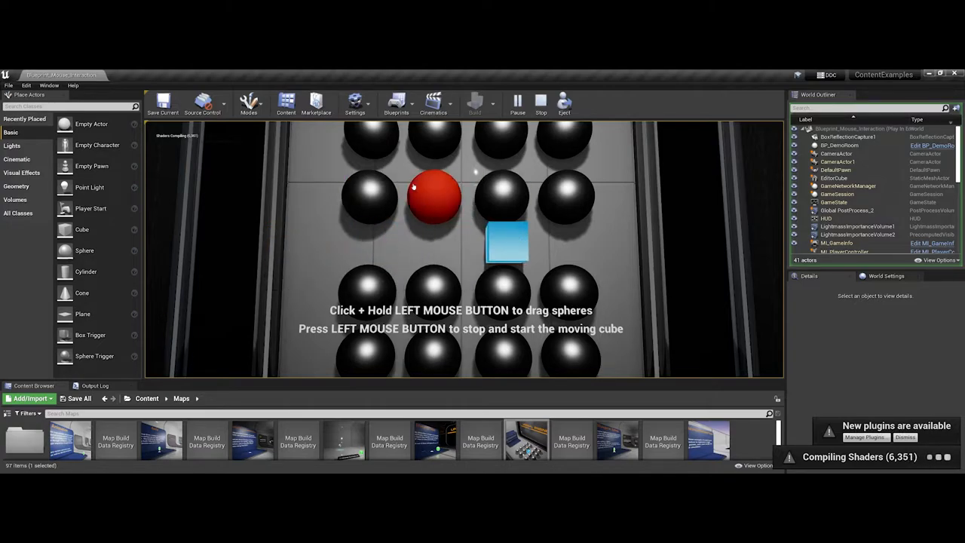
# Drag a sphere across the floor, then stop the Play In Editor session
pyautogui.moveTo(432, 196); pyautogui.dragTo(367, 196)
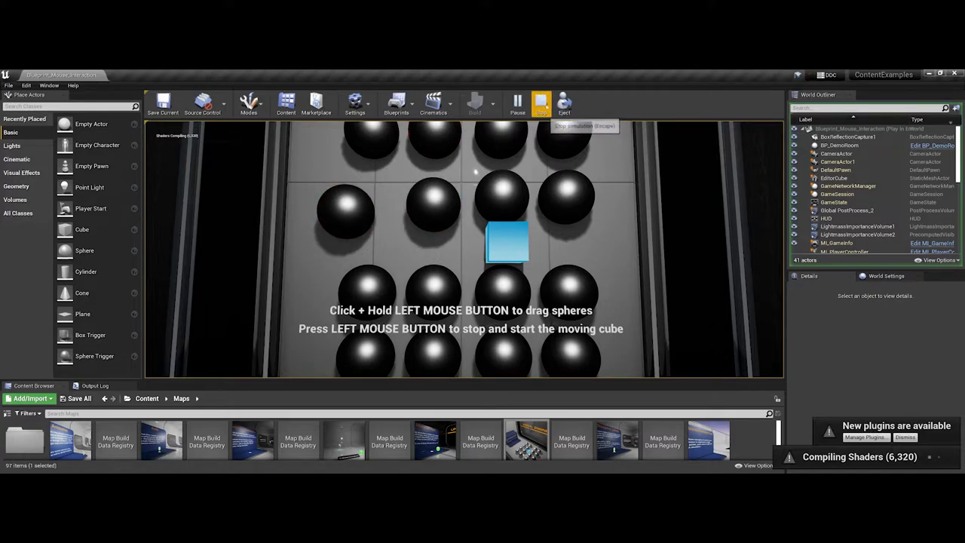
pyautogui.click(536, 103)
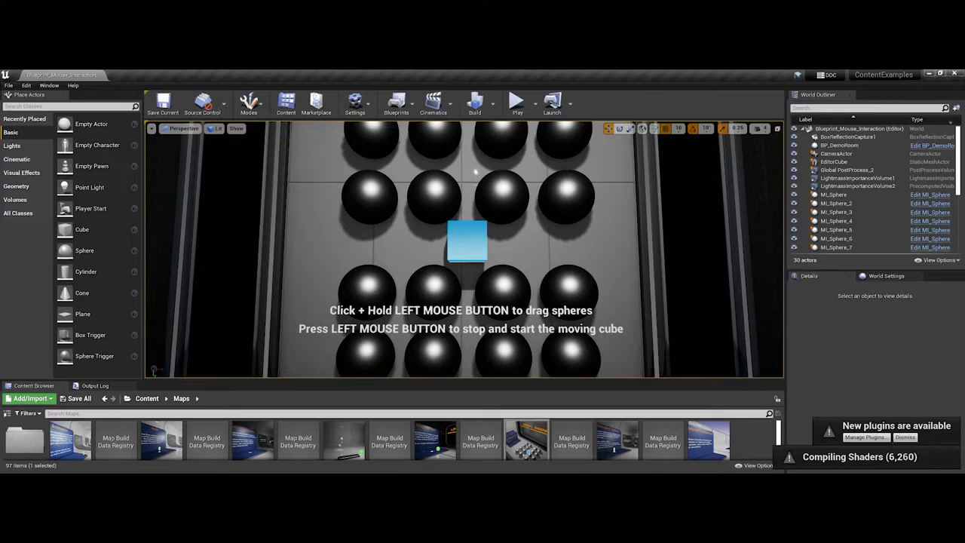
# Select the EditorCube, then browse Content, Blueprints, and back into ExampleContent
pyautogui.click(468, 242)
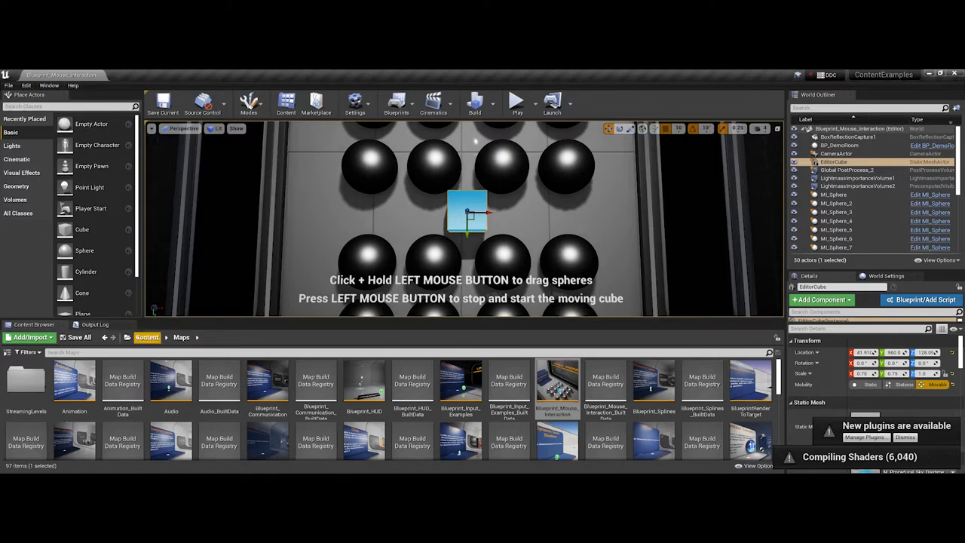
pyautogui.click(146, 337)
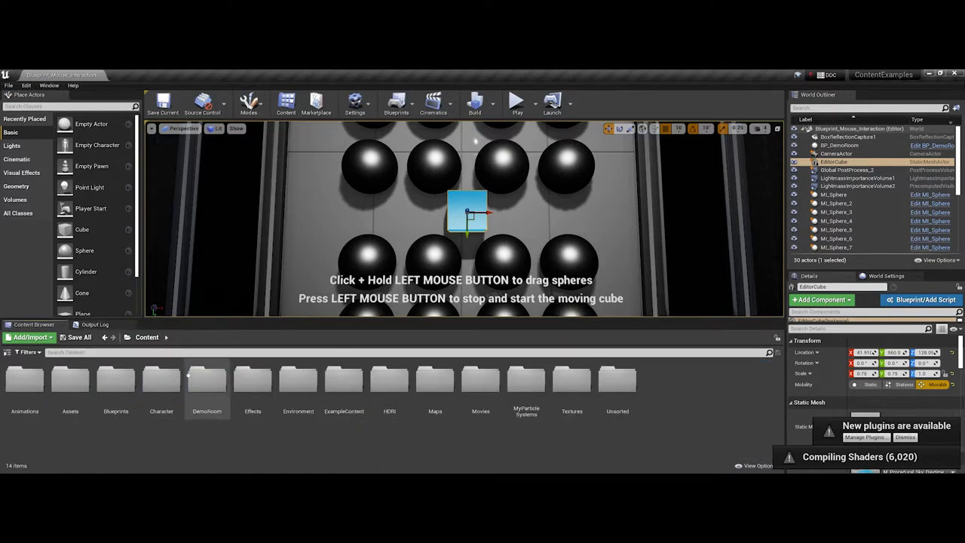
pyautogui.moveTo(116, 381)
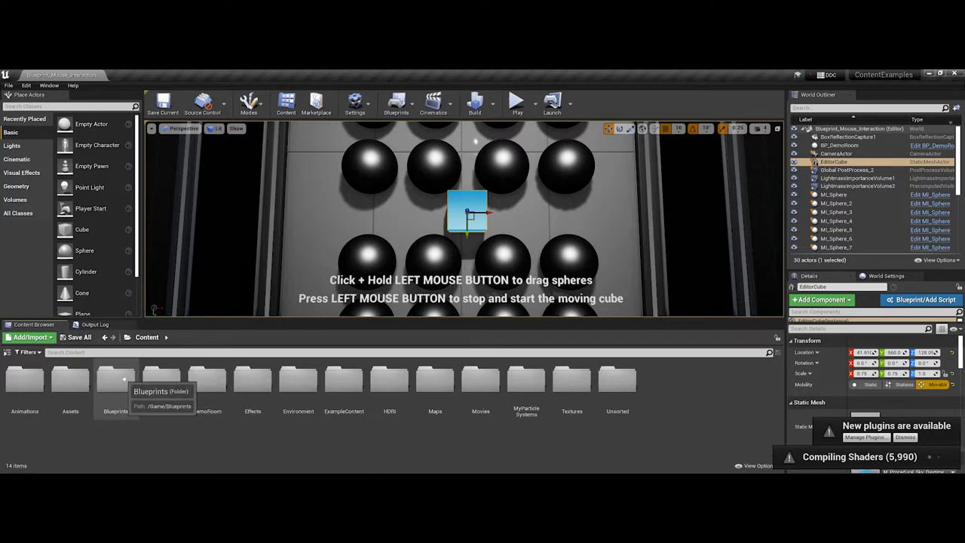
pyautogui.doubleClick(115, 379)
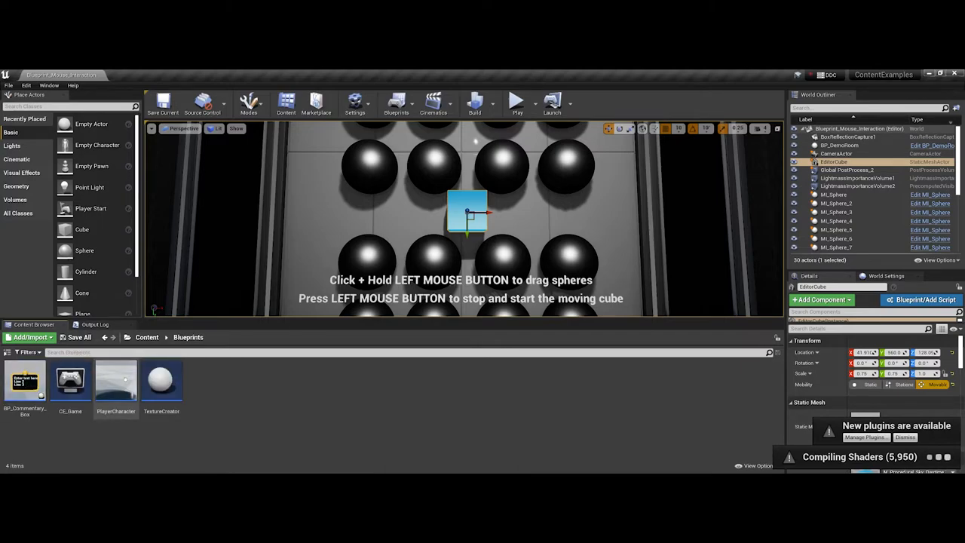
pyautogui.click(147, 337)
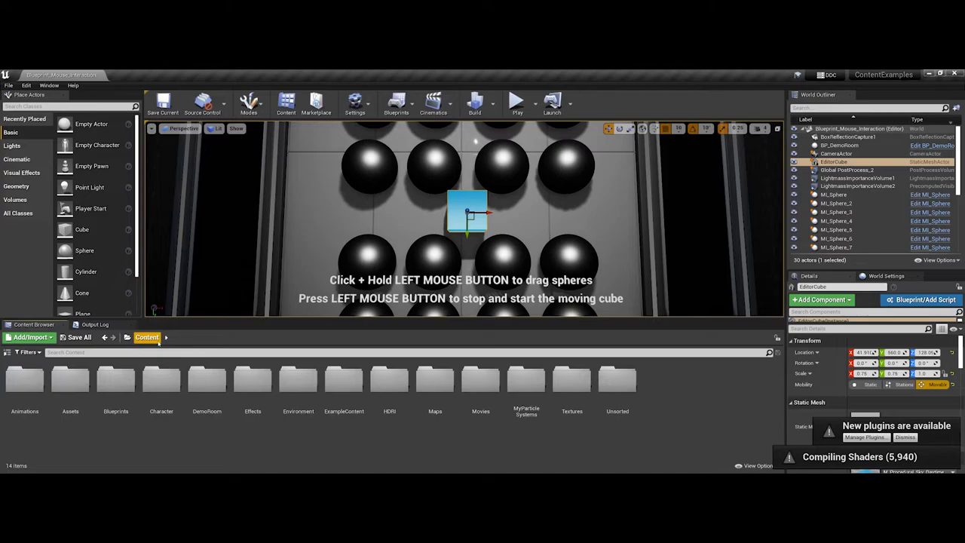
pyautogui.moveTo(343, 379)
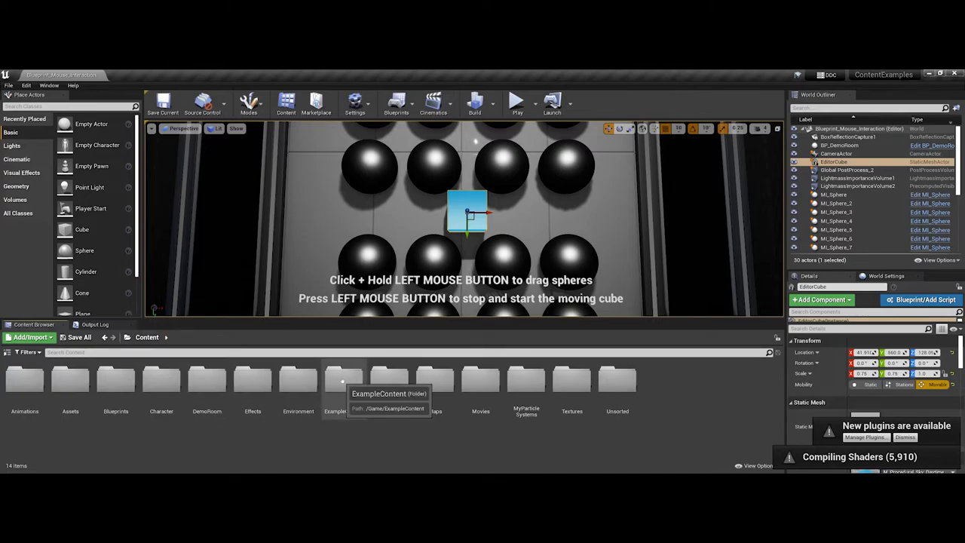
pyautogui.doubleClick(333, 379)
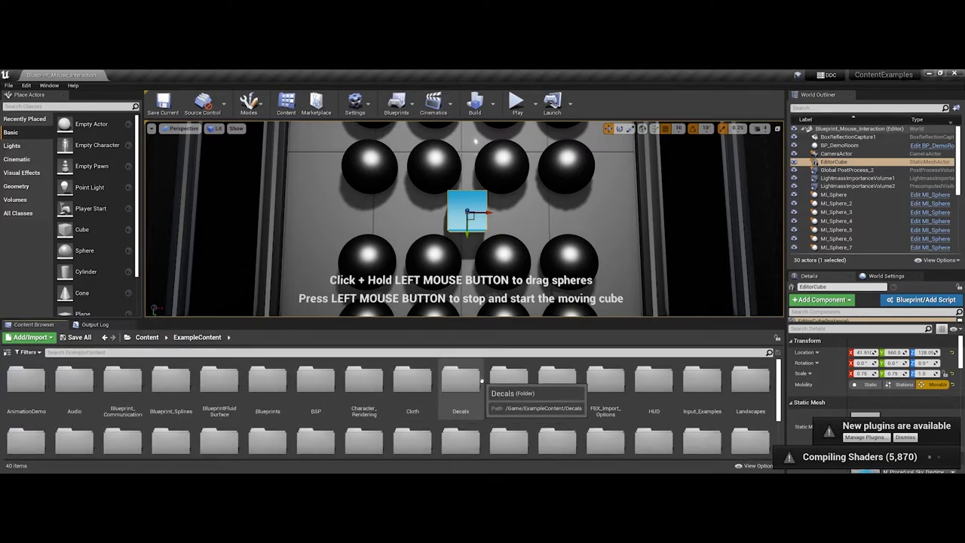
pyautogui.scroll(-3)
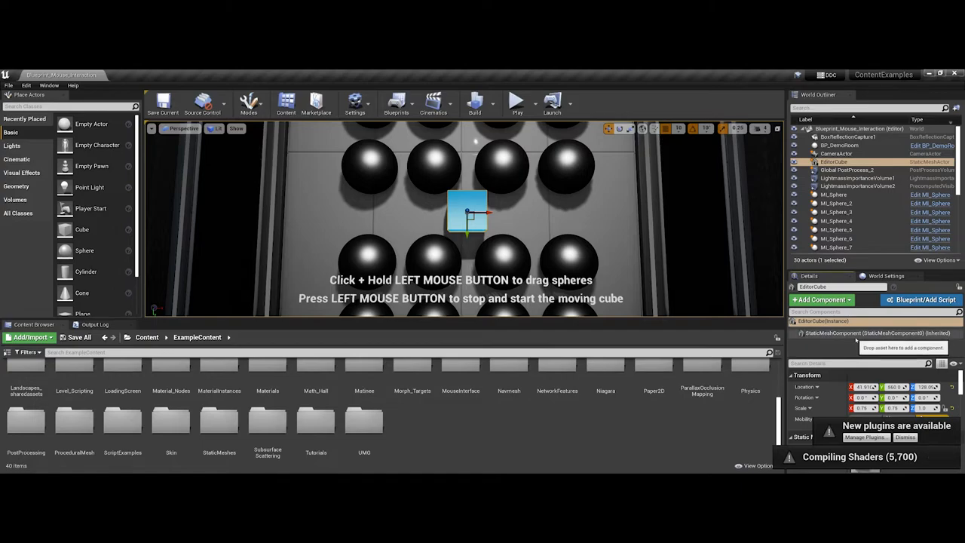
pyautogui.moveTo(921, 300)
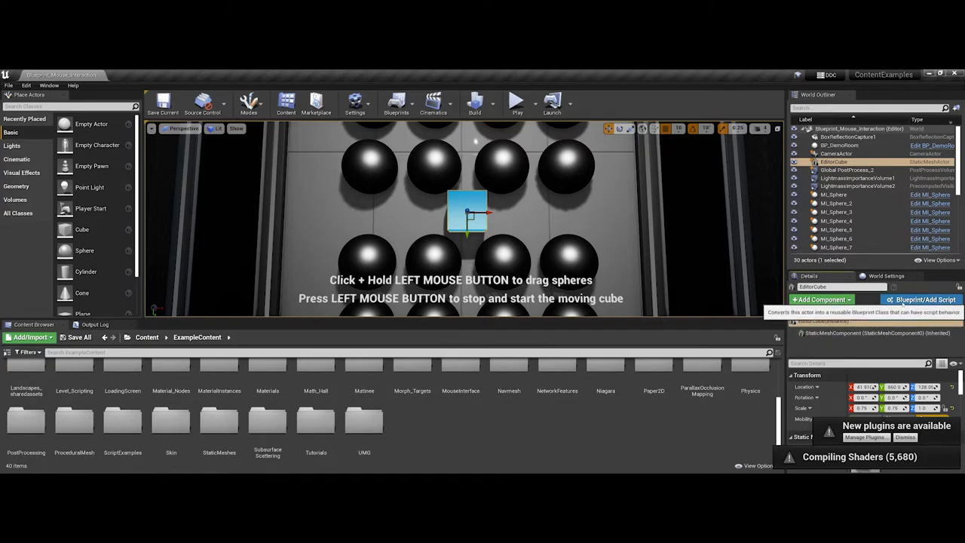
pyautogui.click(922, 300)
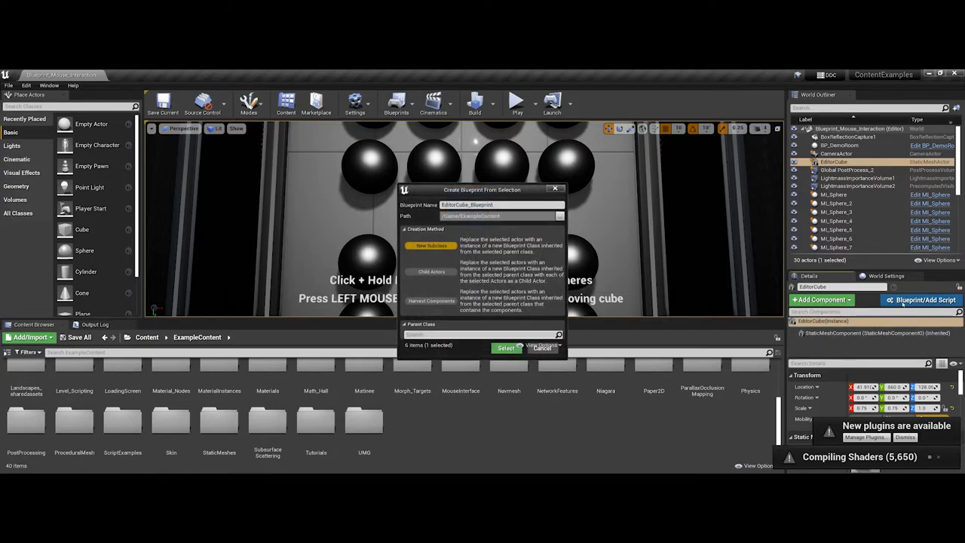
pyautogui.moveTo(541, 347)
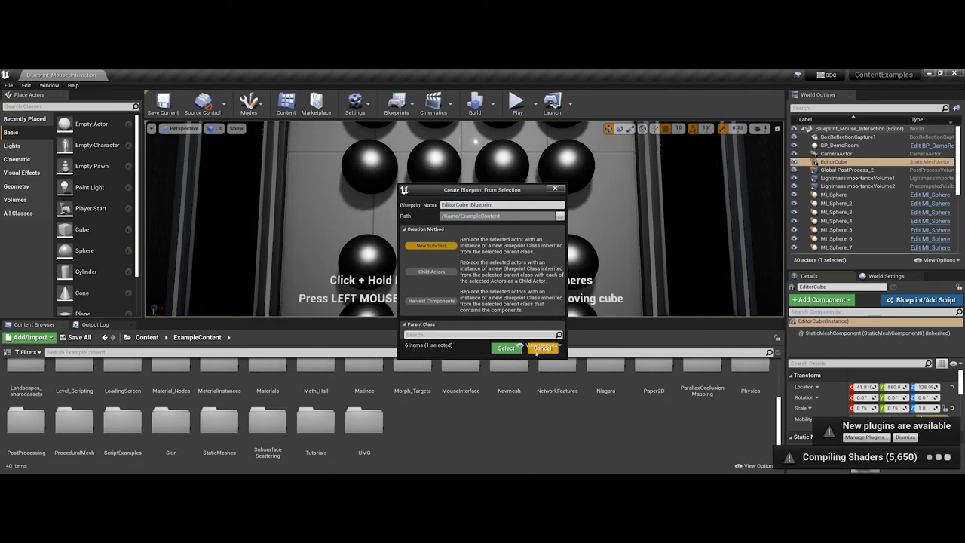
pyautogui.click(540, 347)
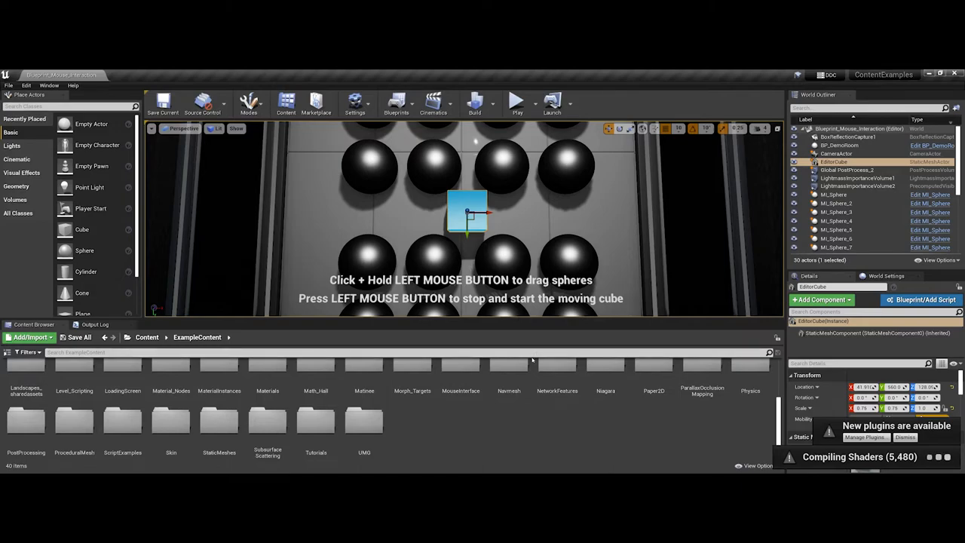
pyautogui.moveTo(498, 416)
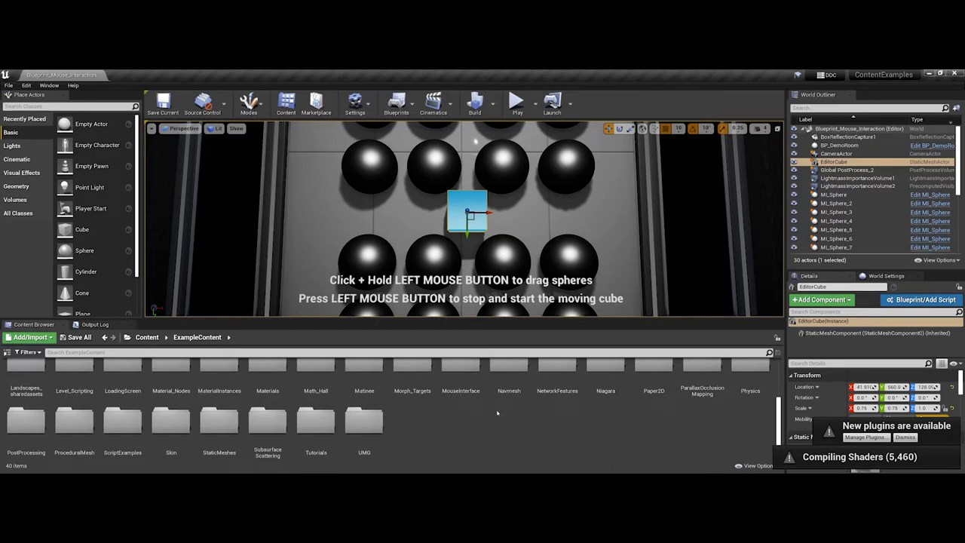
pyautogui.moveTo(315, 422)
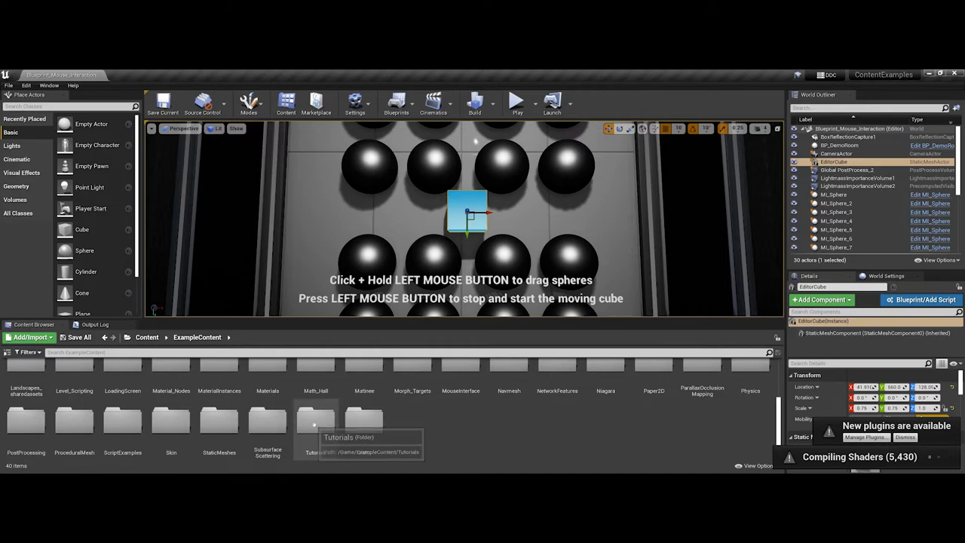
pyautogui.click(316, 422)
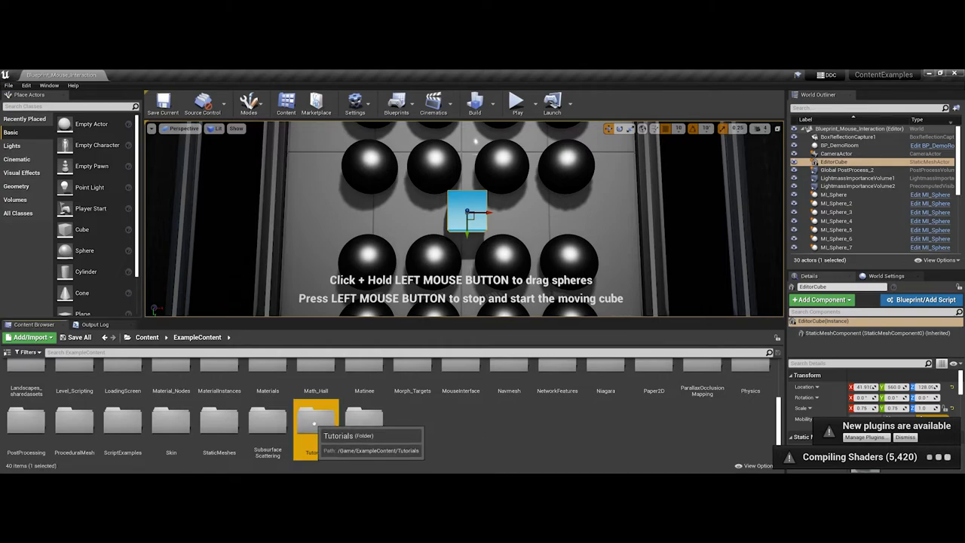
pyautogui.doubleClick(314, 424)
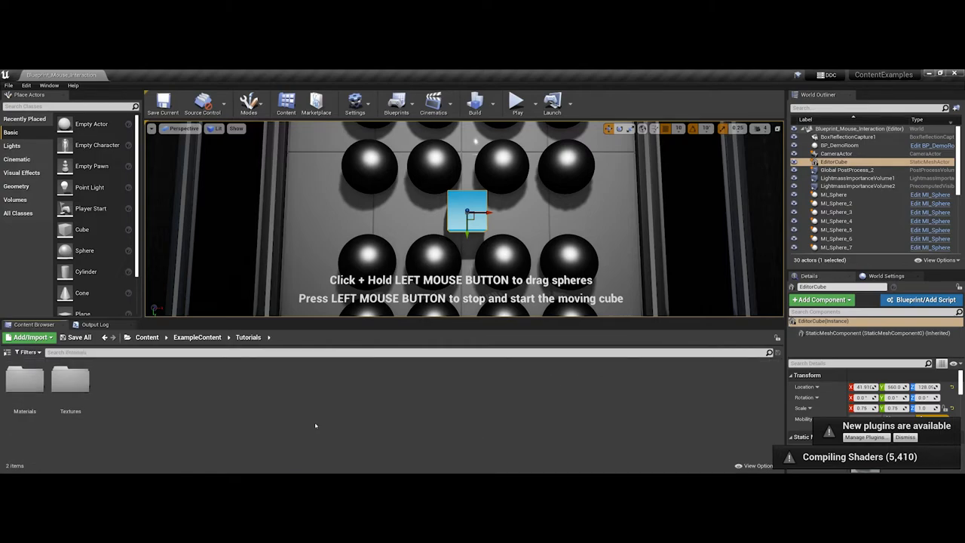
pyautogui.click(196, 337)
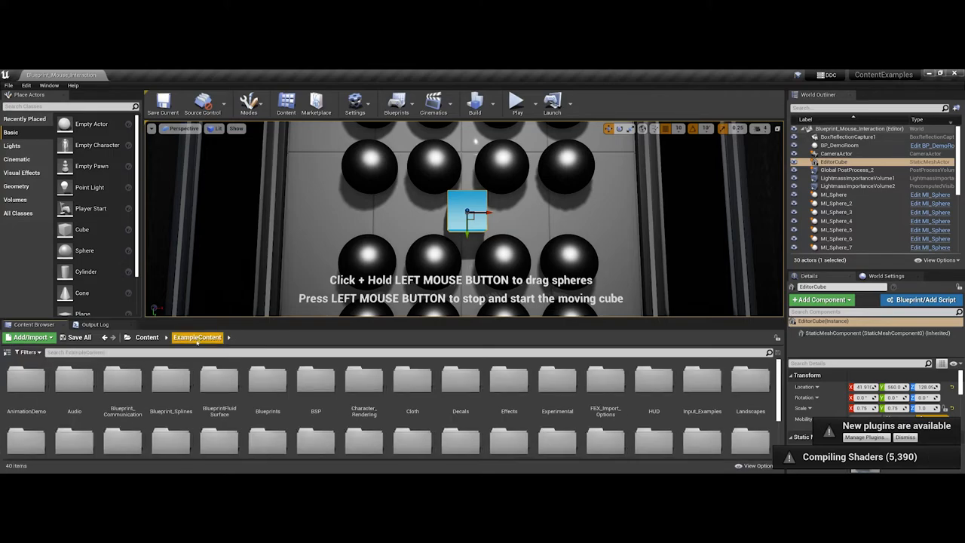
pyautogui.moveTo(249, 426)
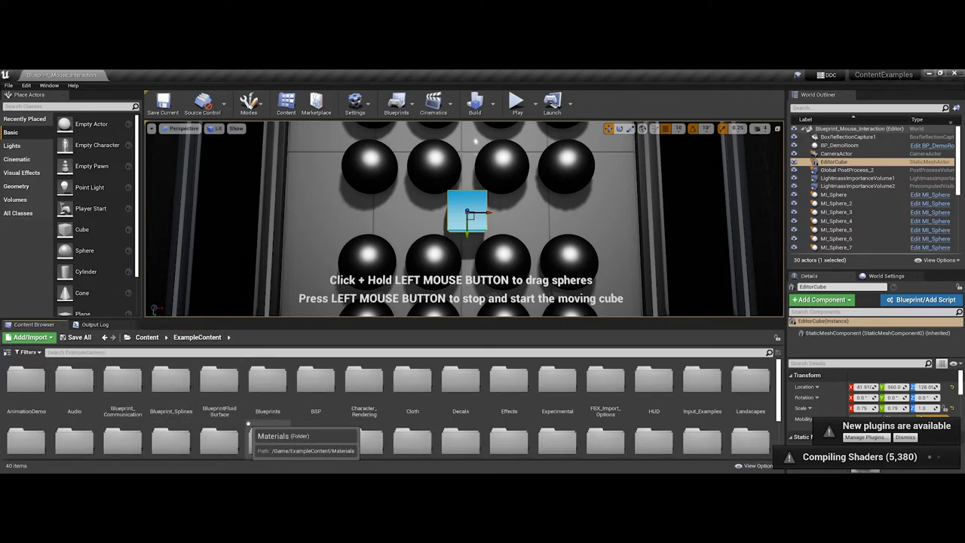
pyautogui.moveTo(268, 385)
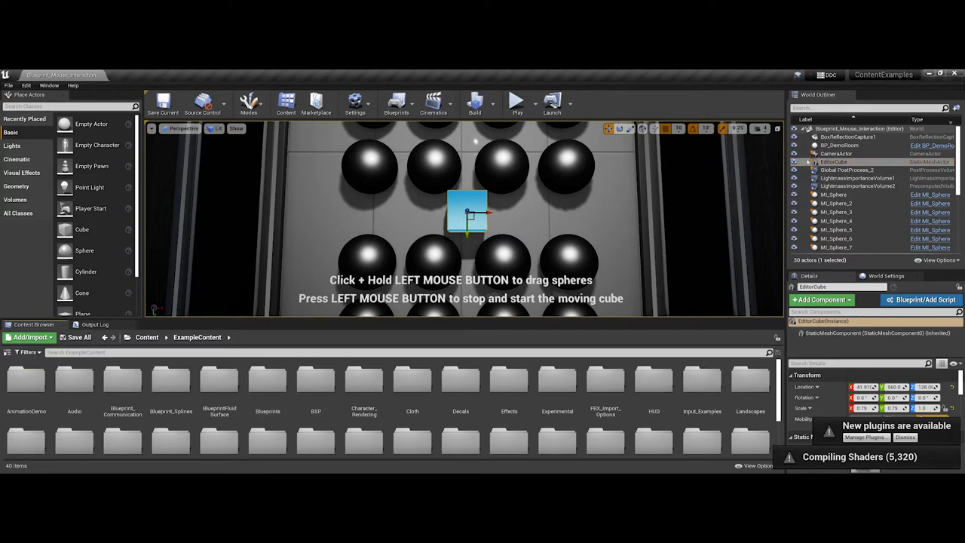
pyautogui.moveTo(884, 74)
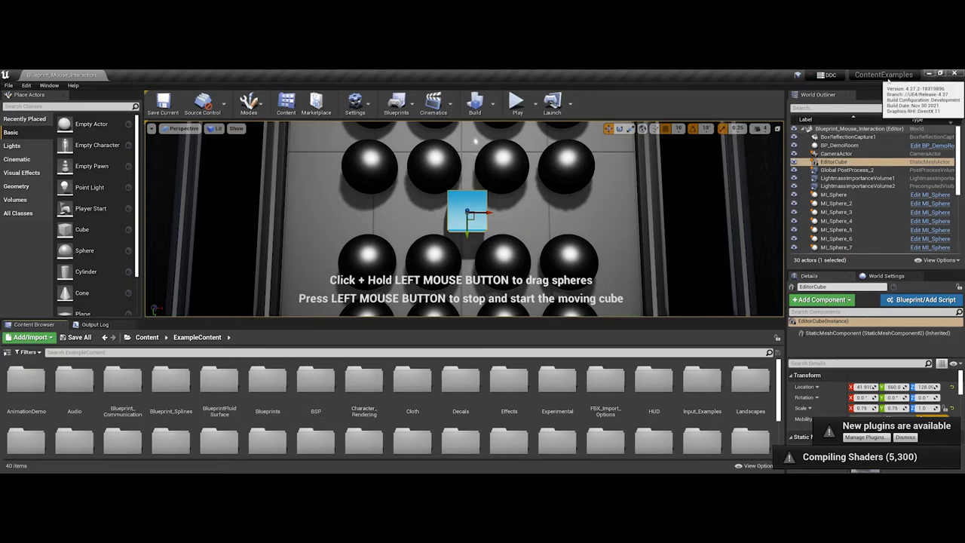